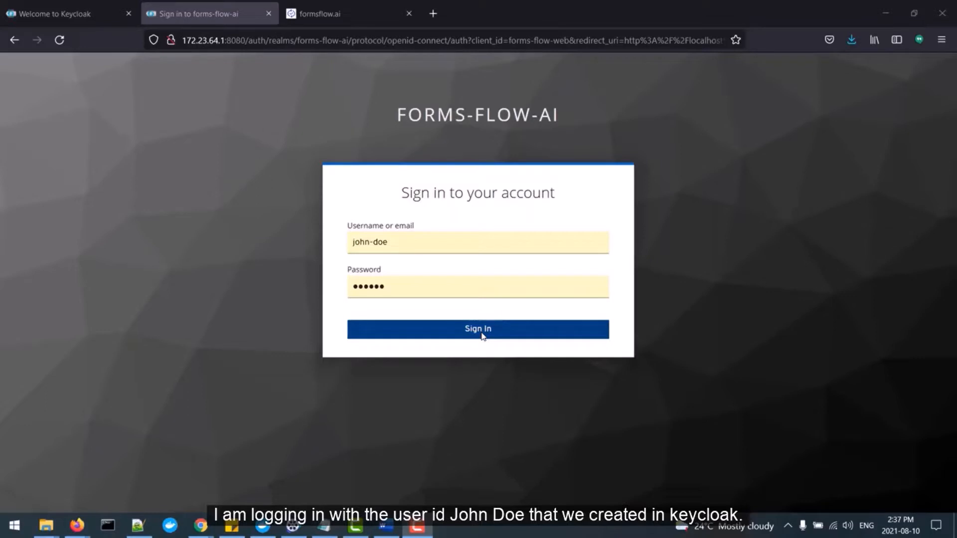
# Sign in as John Doe and show the forms list with the Business License Application form.
pyautogui.click(478, 329)
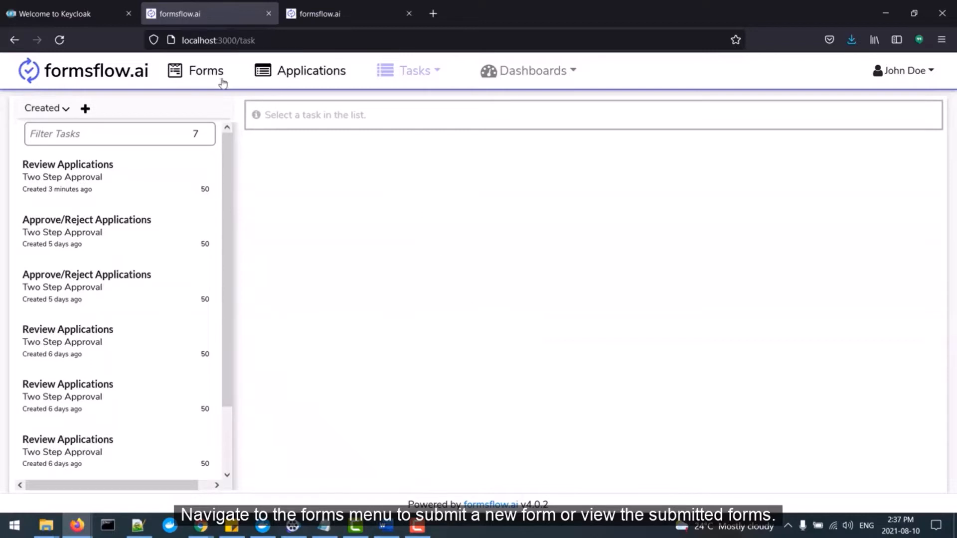
pyautogui.click(205, 69)
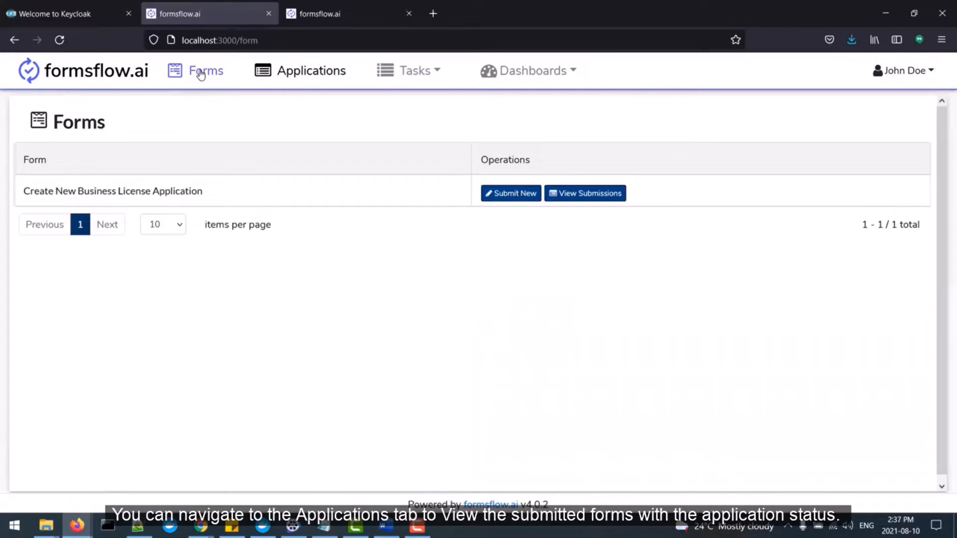
pyautogui.moveTo(311, 70)
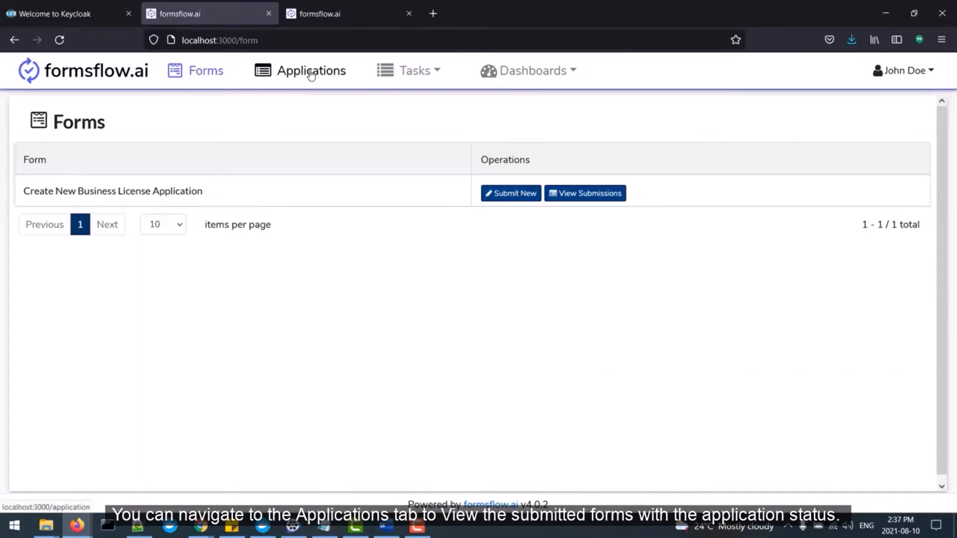
# From the Applications list, view application 13's submitted form and print it as PDF.
pyautogui.click(310, 70)
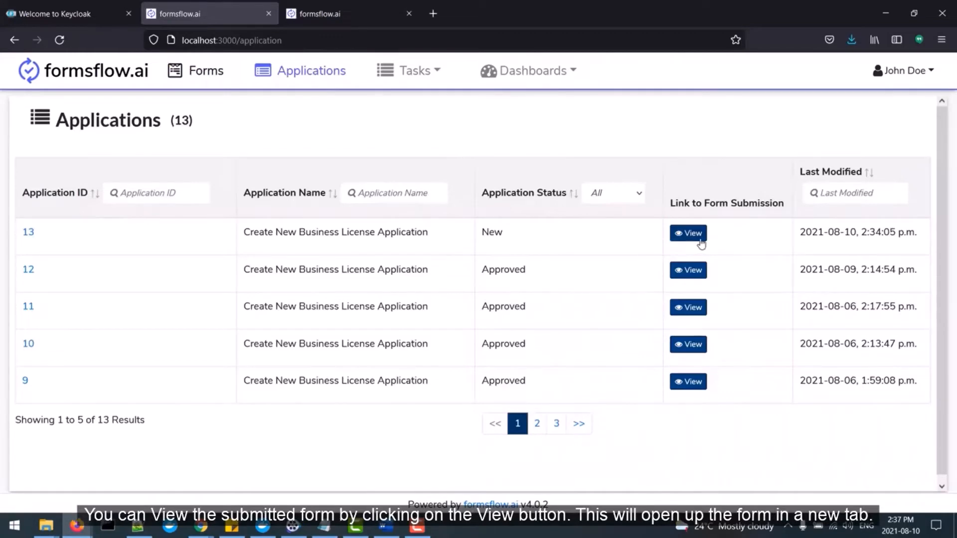
pyautogui.click(688, 232)
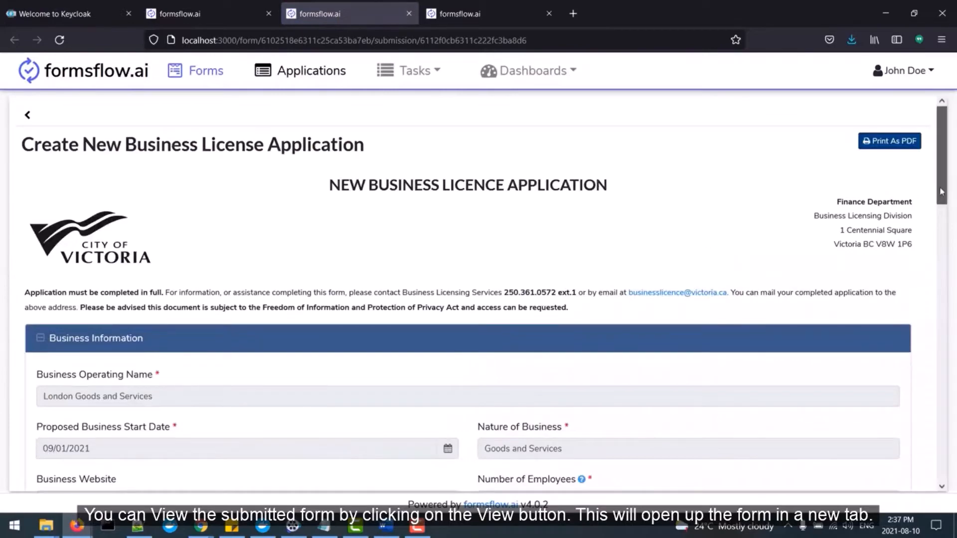
pyautogui.scroll(-3)
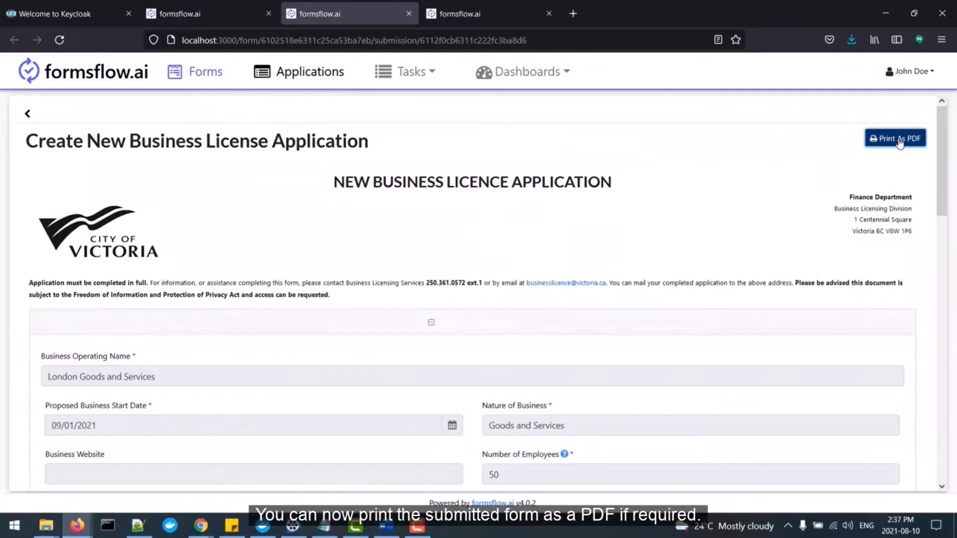
pyautogui.click(894, 139)
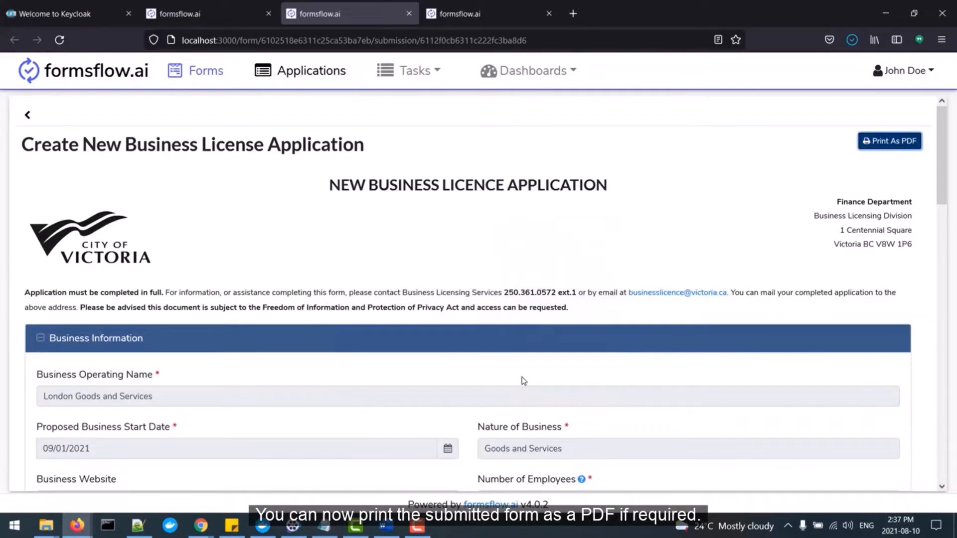
pyautogui.moveTo(455, 83)
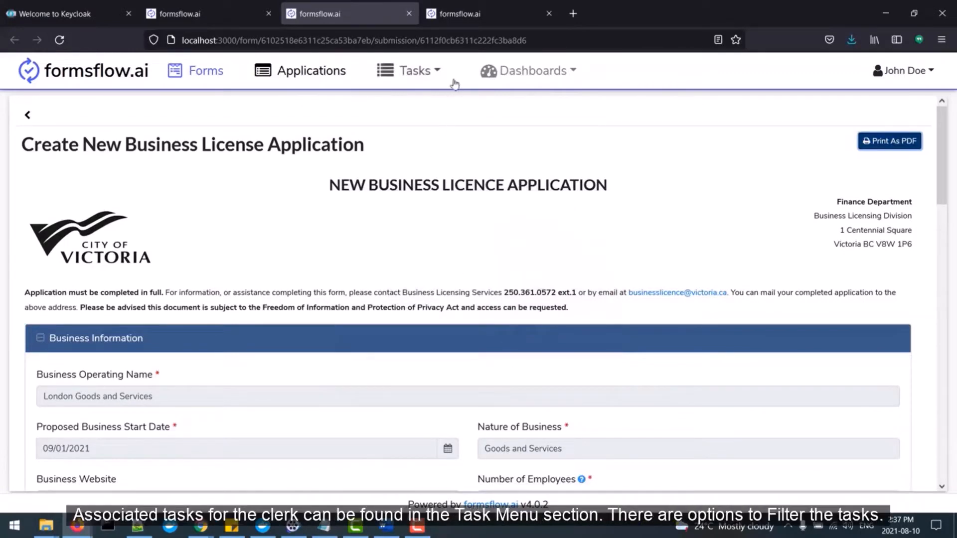
# From Tasks, open the newest Review Applications task and check its diagram and form.
pyautogui.click(413, 70)
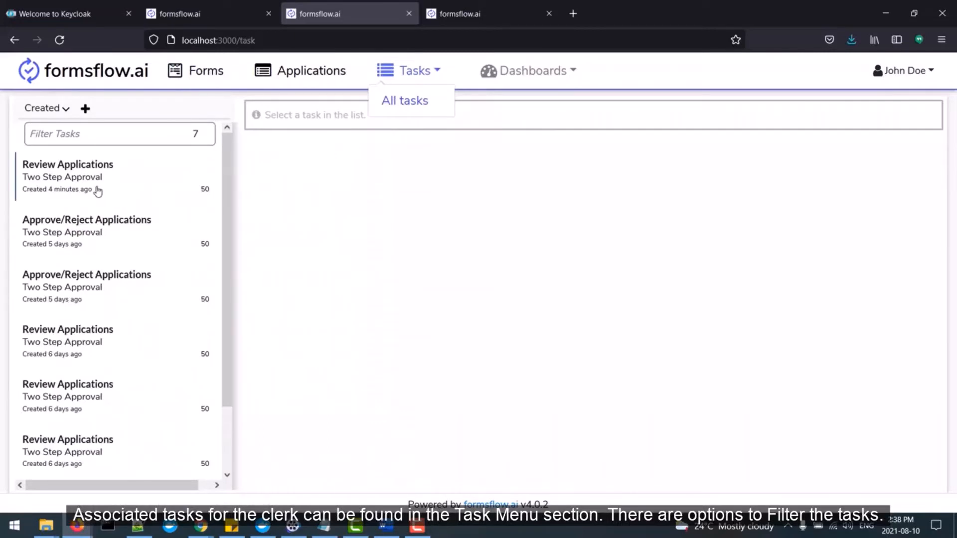
pyautogui.moveTo(67, 190)
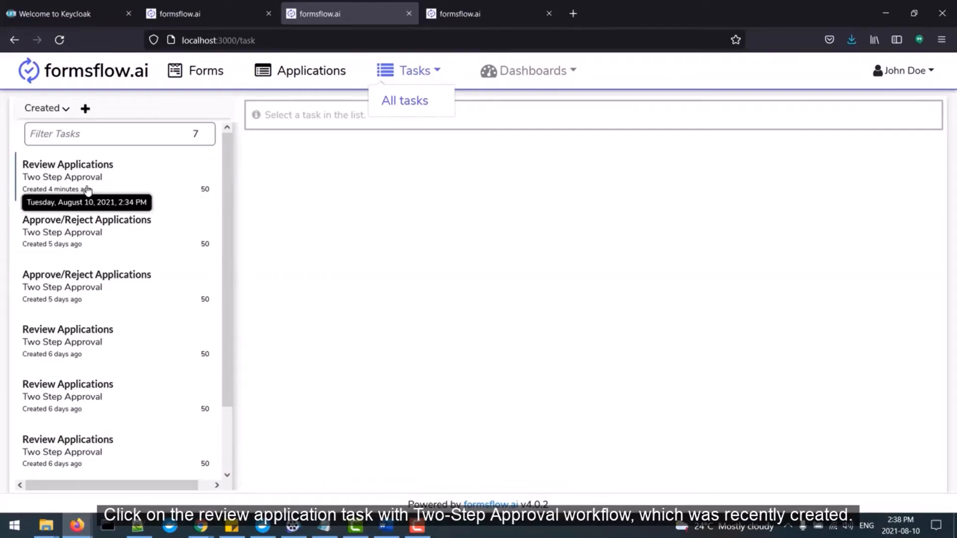
pyautogui.click(67, 175)
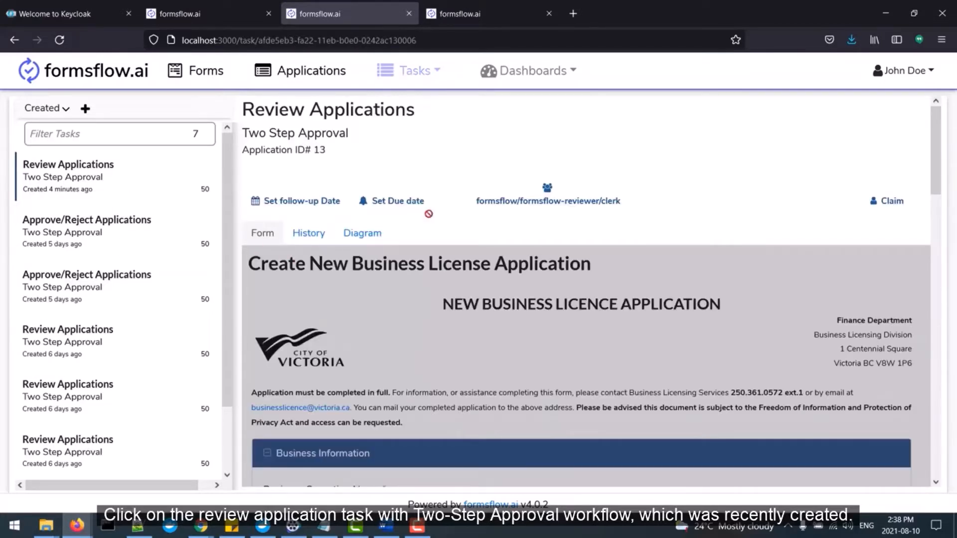
pyautogui.scroll(-3)
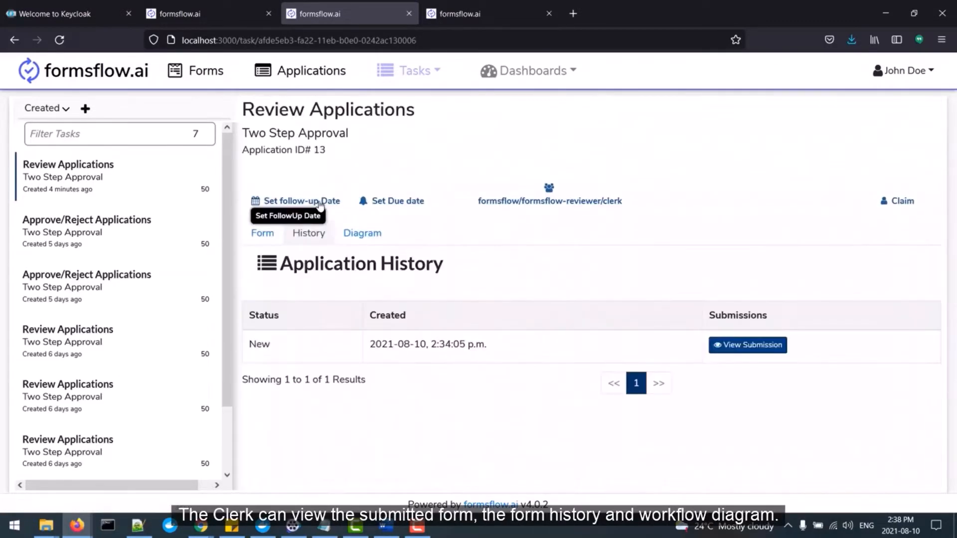
pyautogui.click(362, 232)
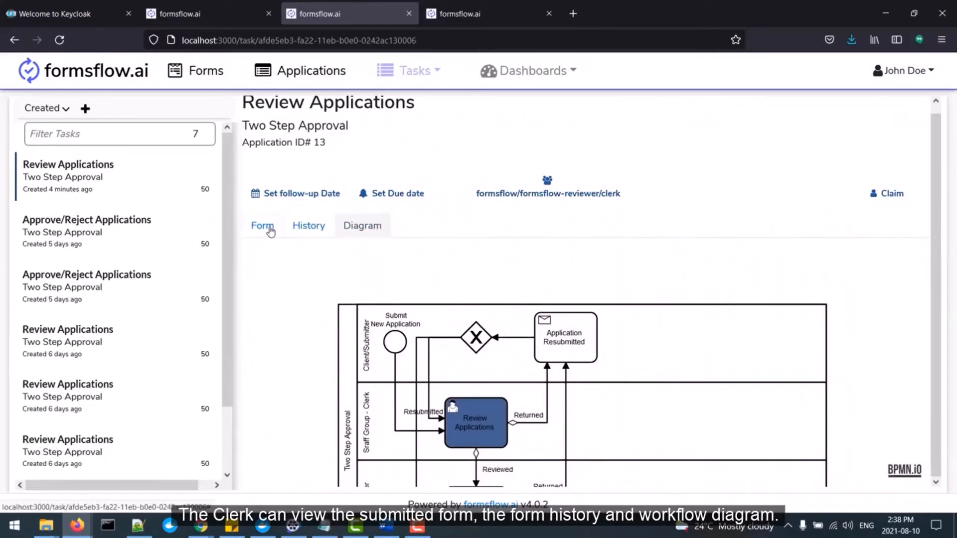
pyautogui.click(263, 226)
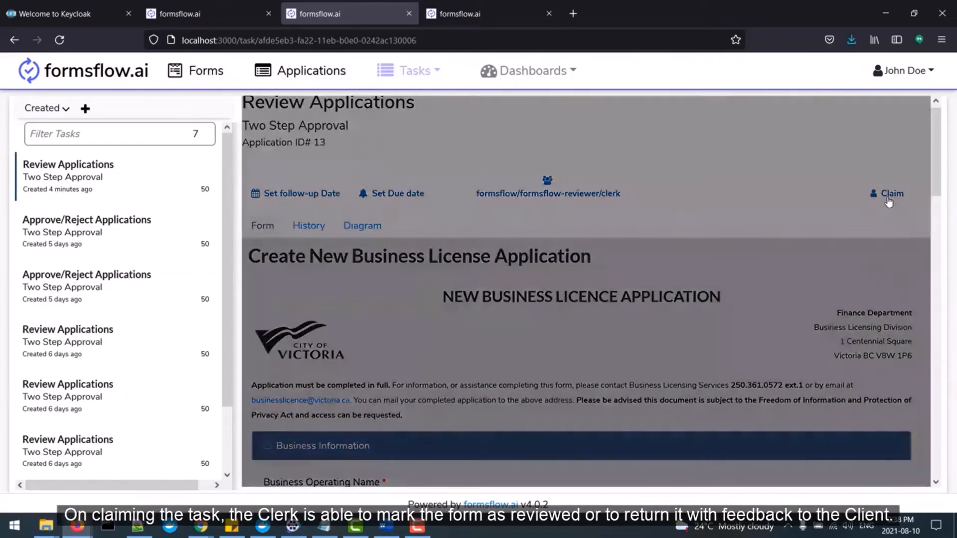
# Claim the review task and choose Returned as the clerk action.
pyautogui.click(890, 194)
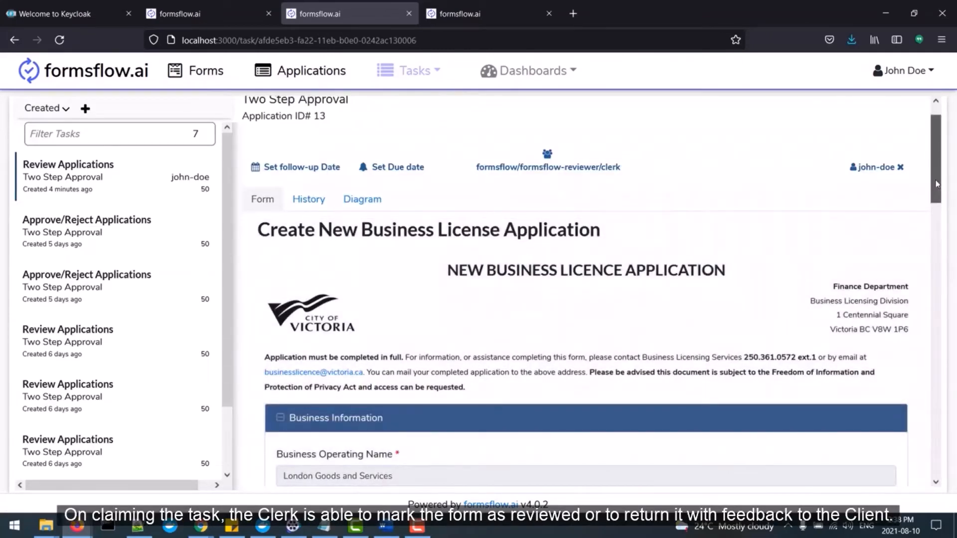
pyautogui.scroll(-3)
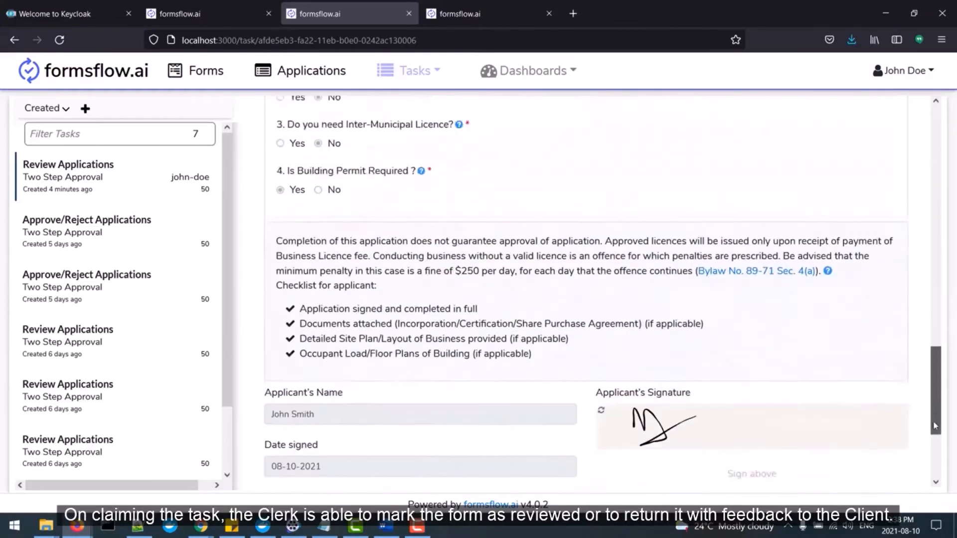
pyautogui.scroll(-3)
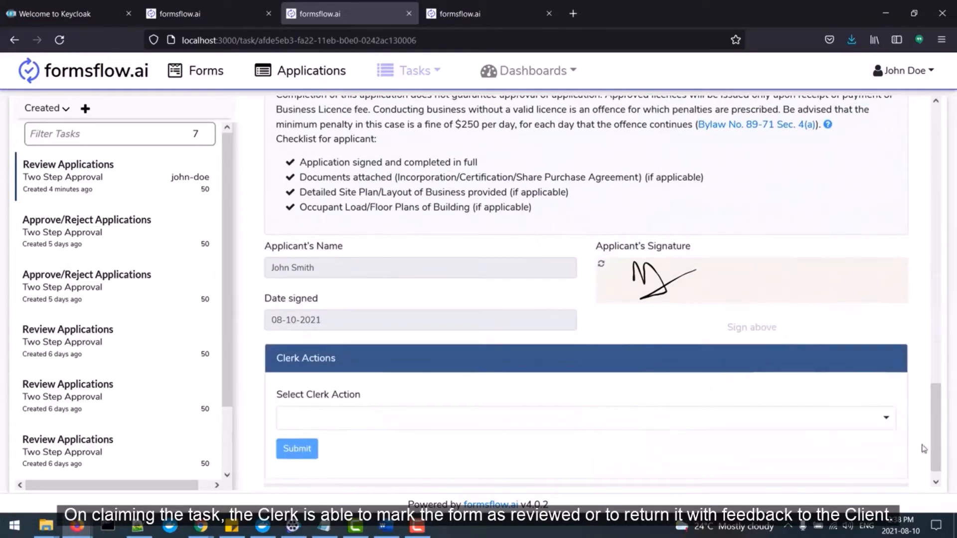
pyautogui.click(580, 417)
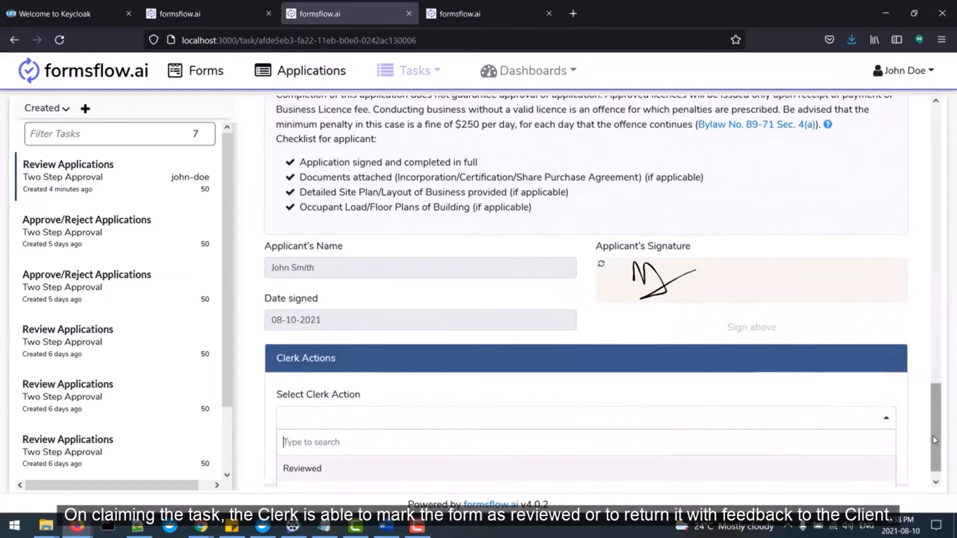
pyautogui.scroll(-3)
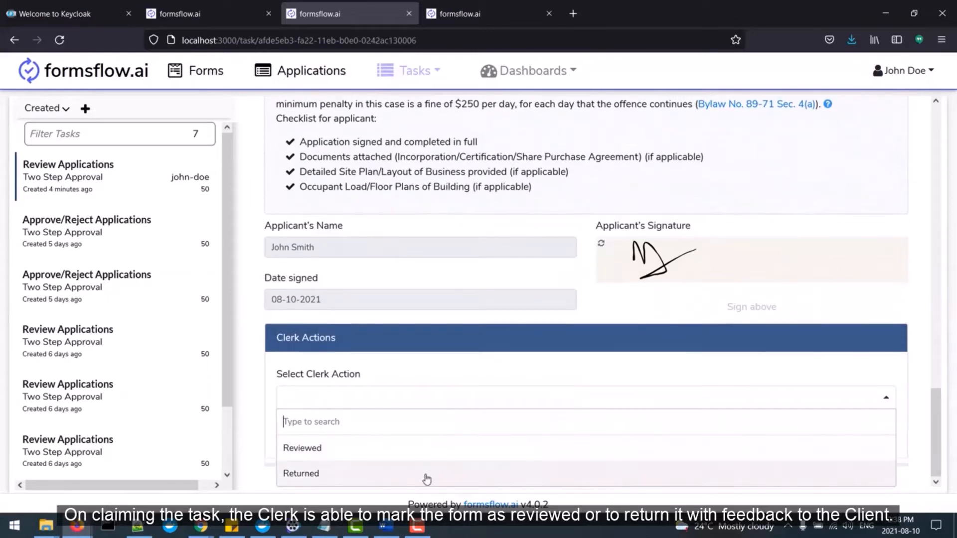
pyautogui.click(300, 472)
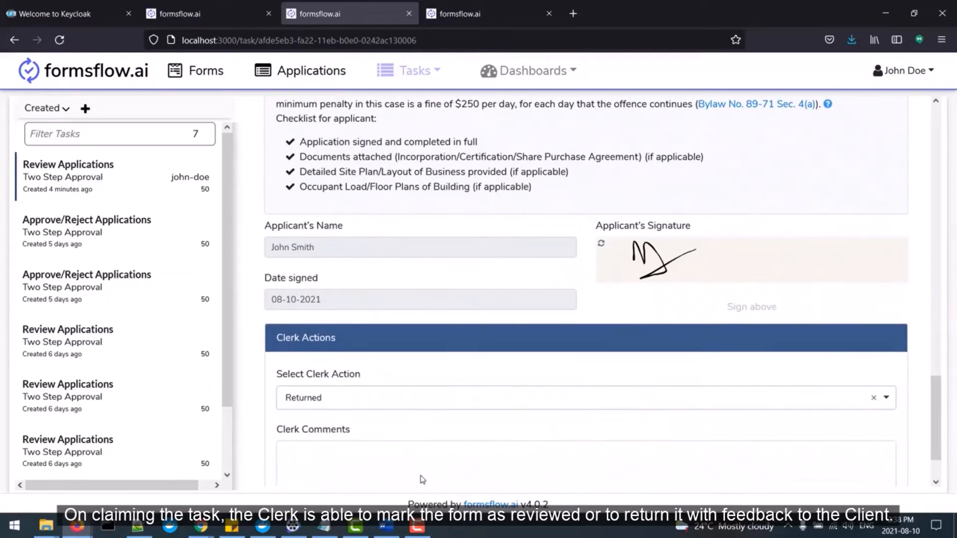
# Enter 'Resubmit form' as the clerk comment and submit the return decision.
pyautogui.write('Re')
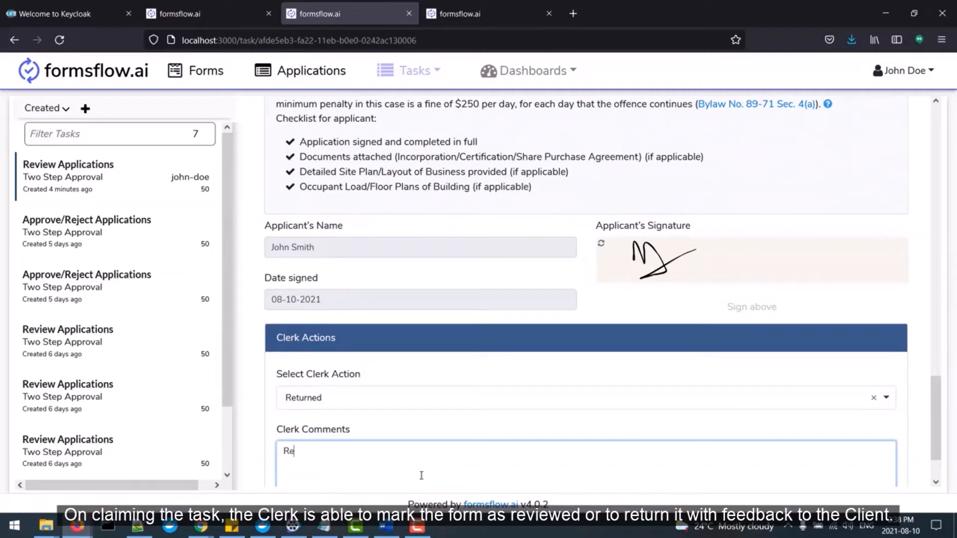
pyautogui.write('submit form')
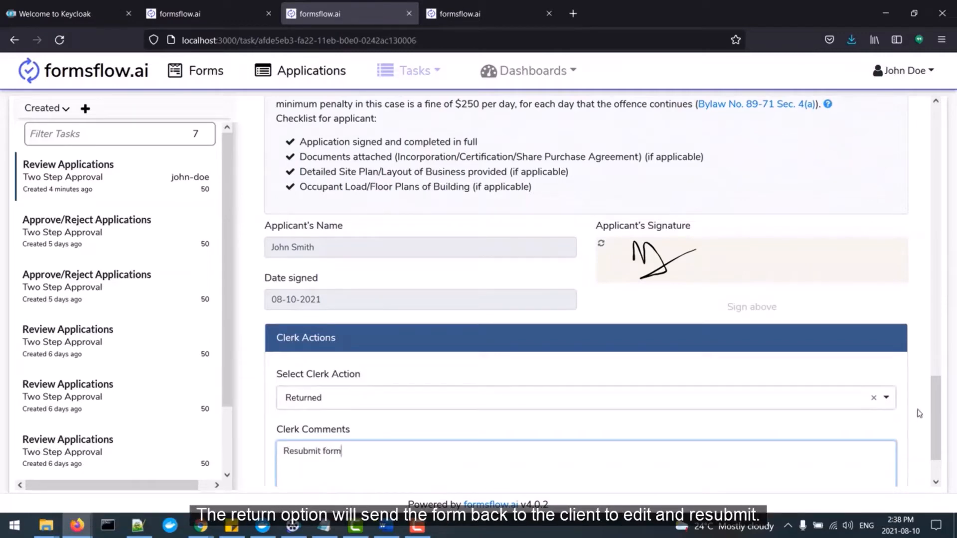
pyautogui.scroll(-3)
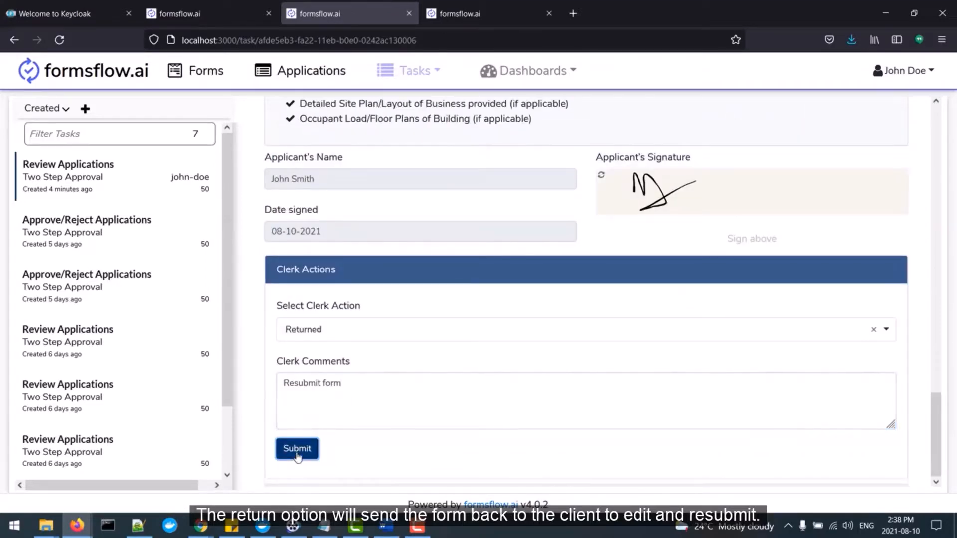
pyautogui.click(297, 449)
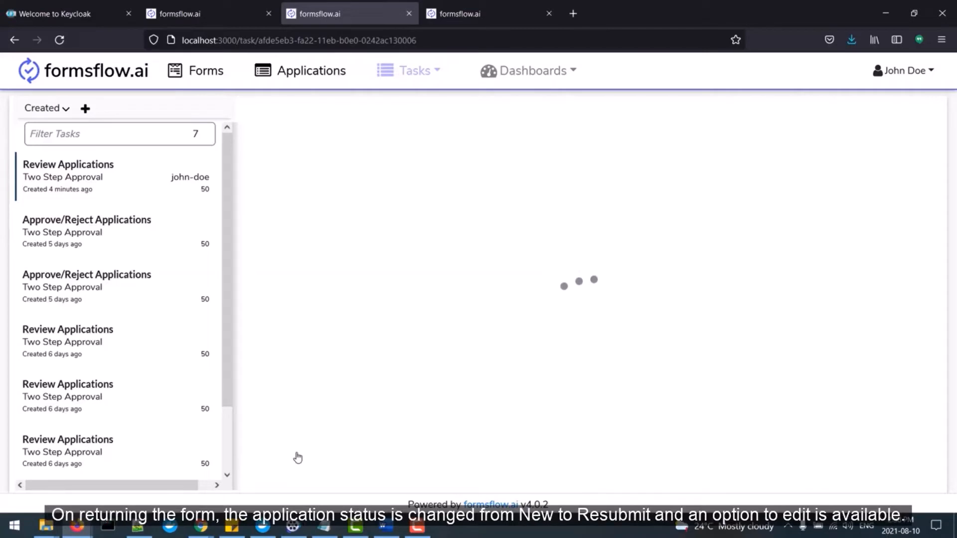
pyautogui.moveTo(351, 371)
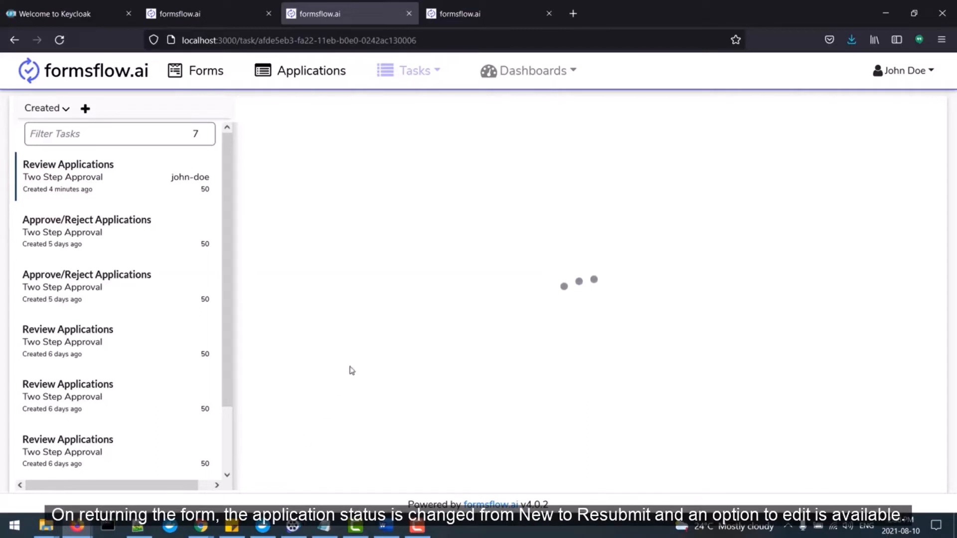
pyautogui.moveTo(355, 241)
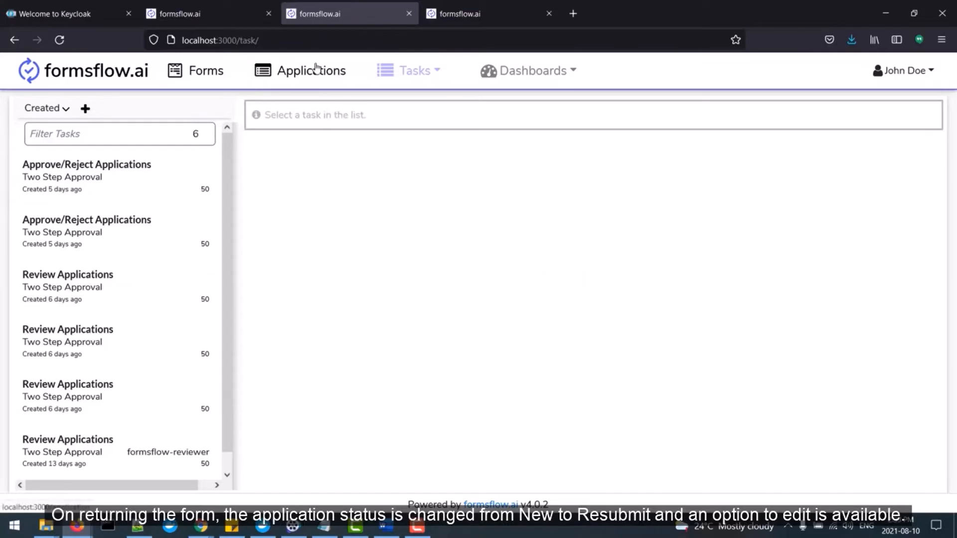
# Check that application 13 shows status Resubmit with an Edit link in Applications.
pyautogui.click(311, 70)
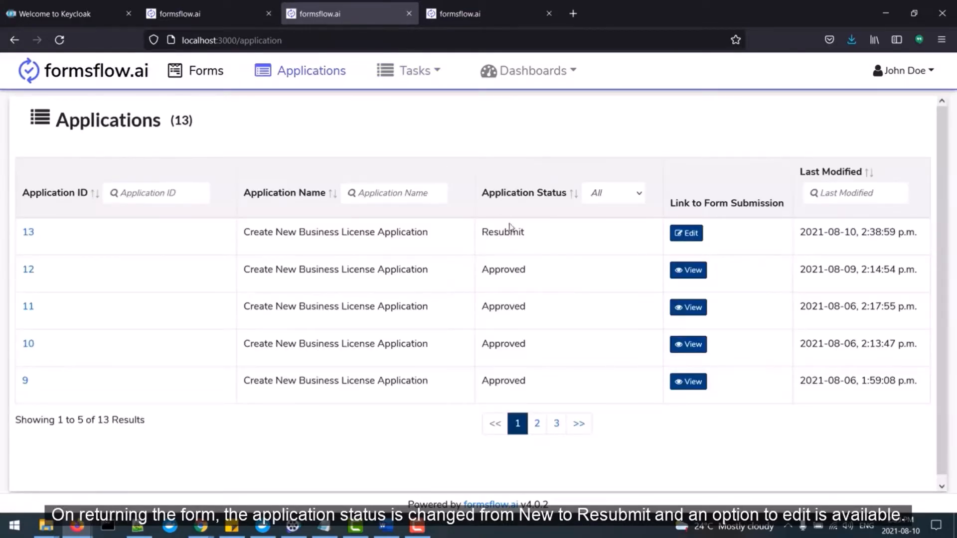
pyautogui.doubleClick(502, 232)
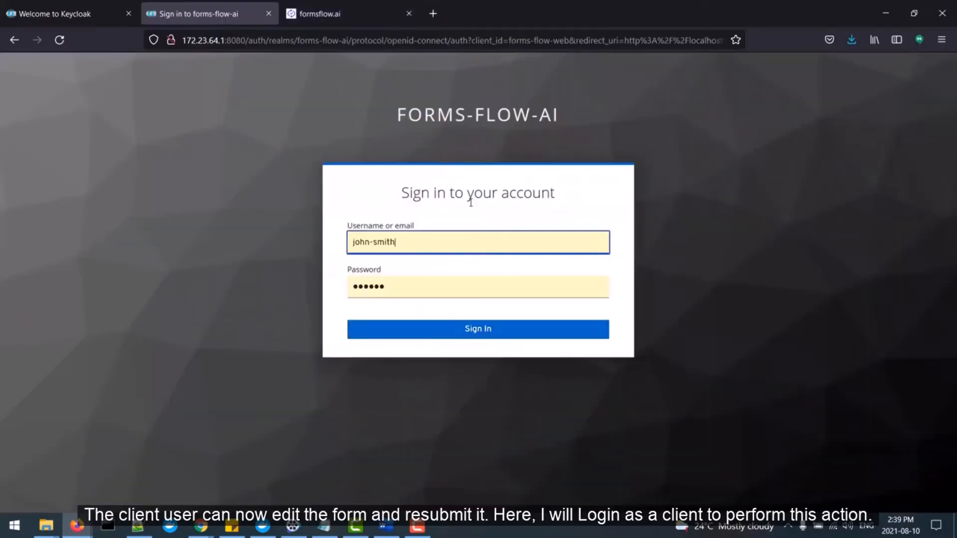
# Sign in as client John Smith and open application 13 for editing from Applications.
pyautogui.click(478, 328)
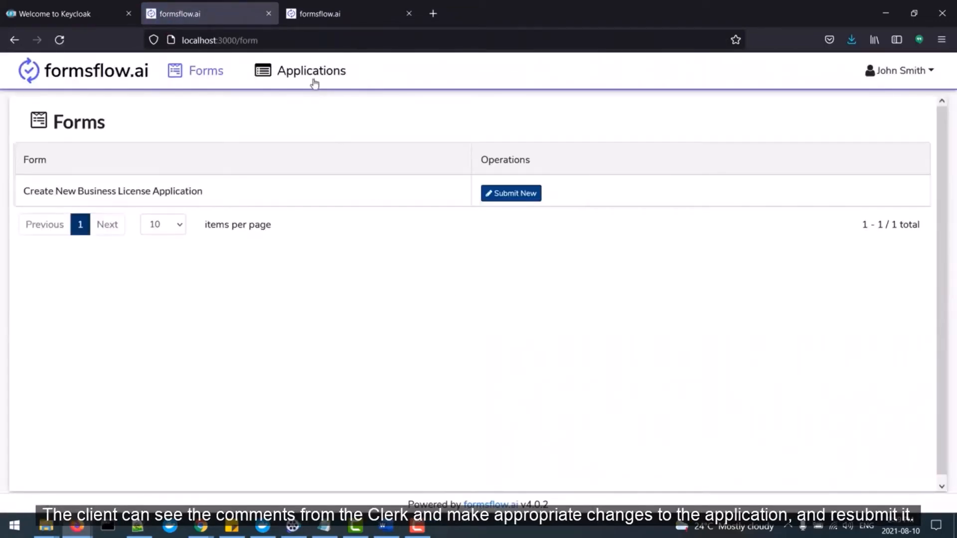
pyautogui.click(311, 69)
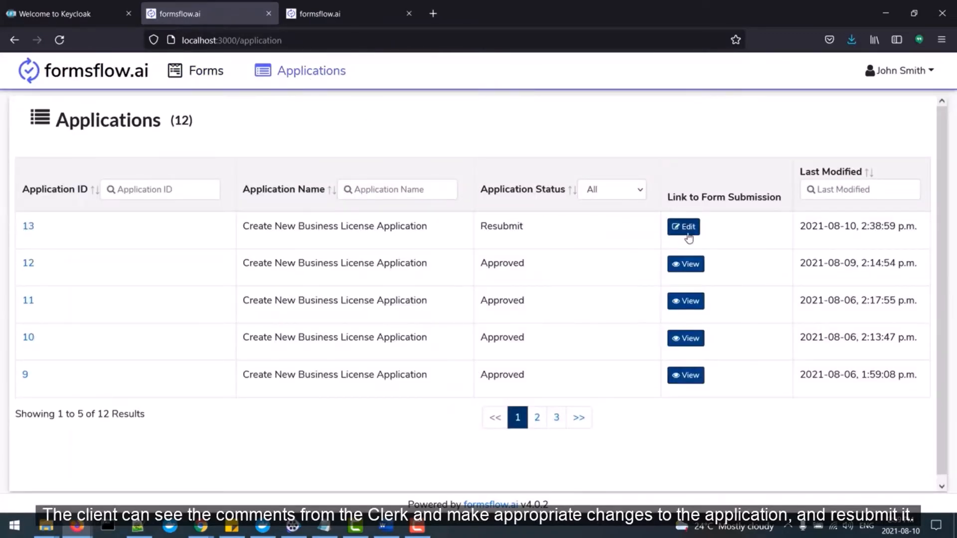
pyautogui.click(682, 226)
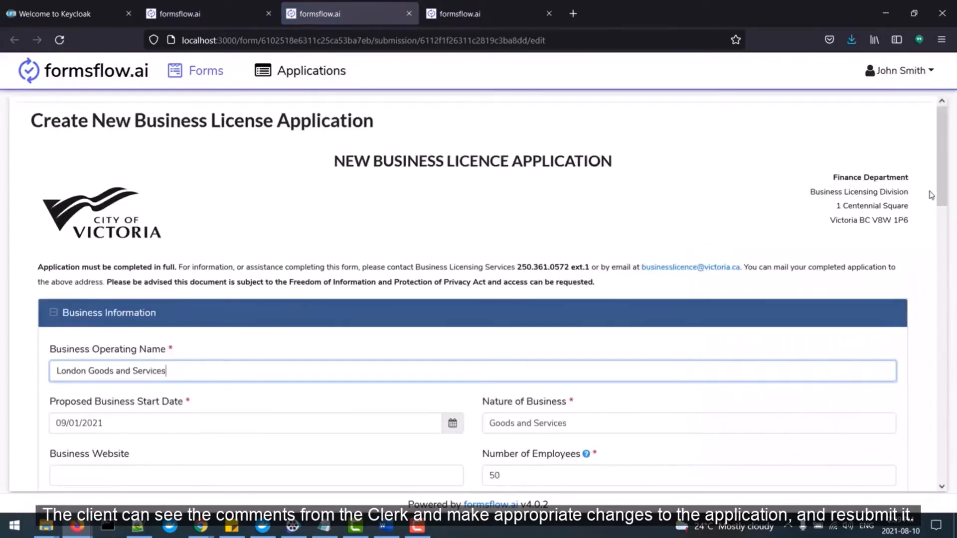
# Replace Number of Employees 50 with 60 and resubmit application 13.
pyautogui.scroll(-3)
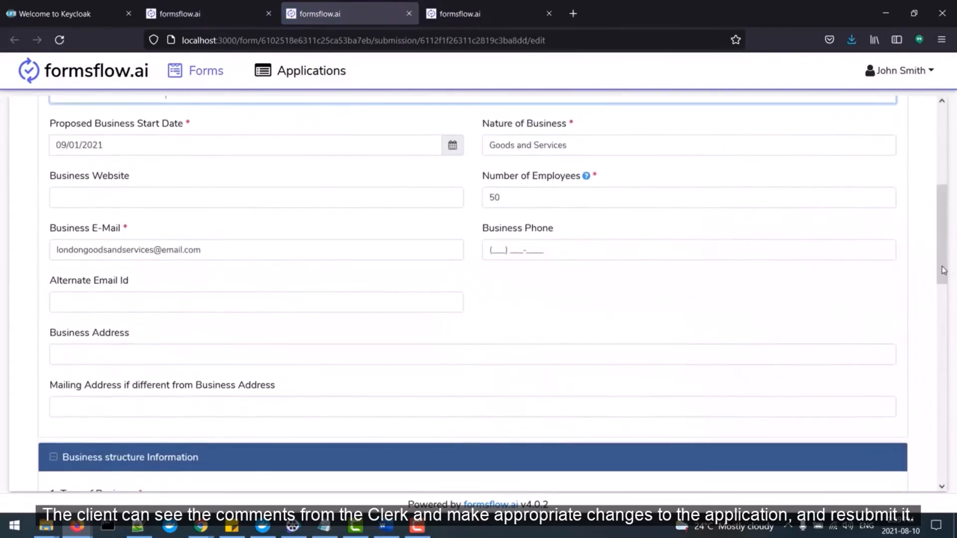
pyautogui.click(688, 197)
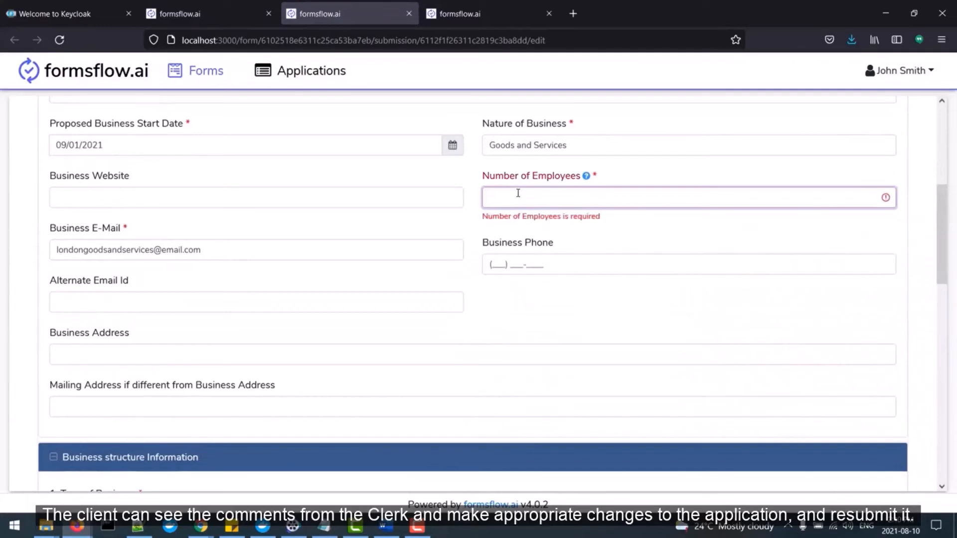
pyautogui.write('60')
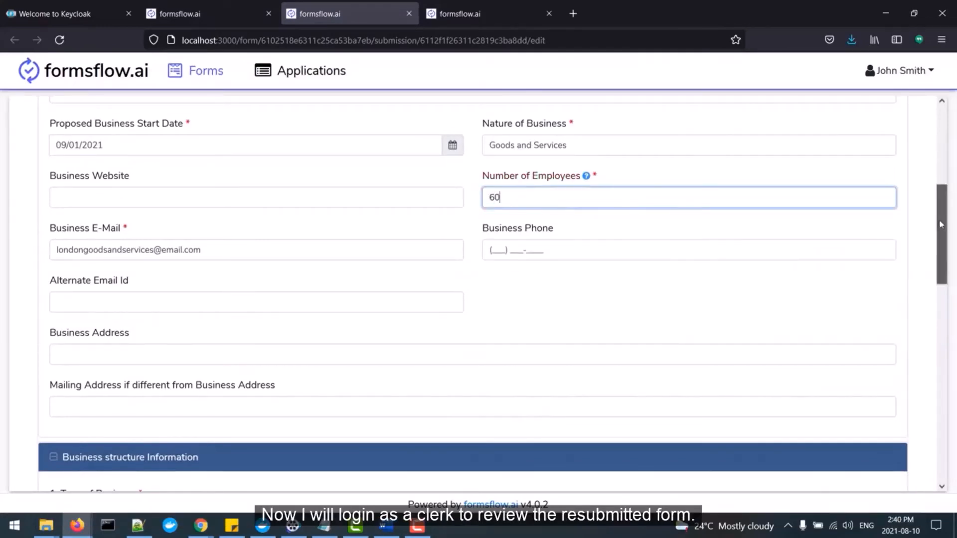
pyautogui.scroll(-3)
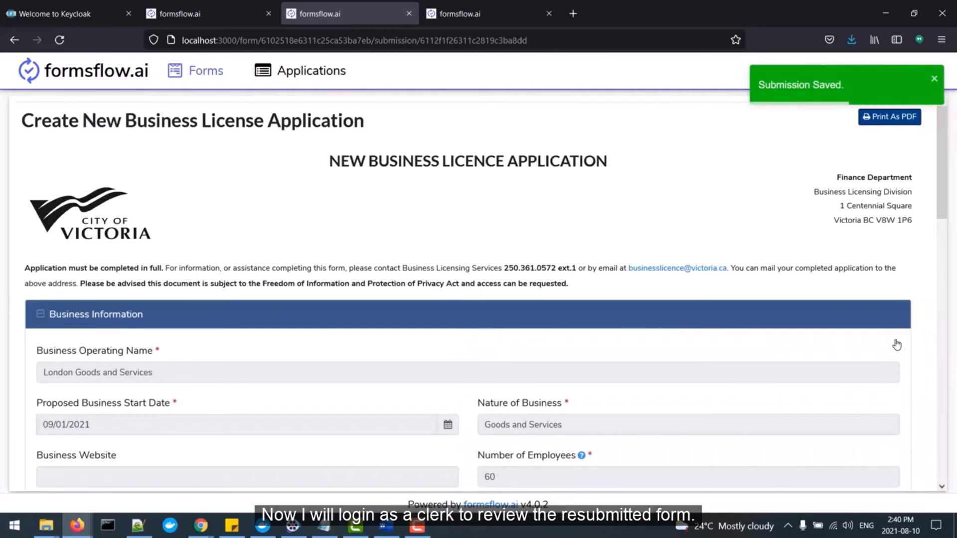
# Sign in as clerk John Doe, open the new Review Applications task for application 13 and claim it.
pyautogui.click(336, 13)
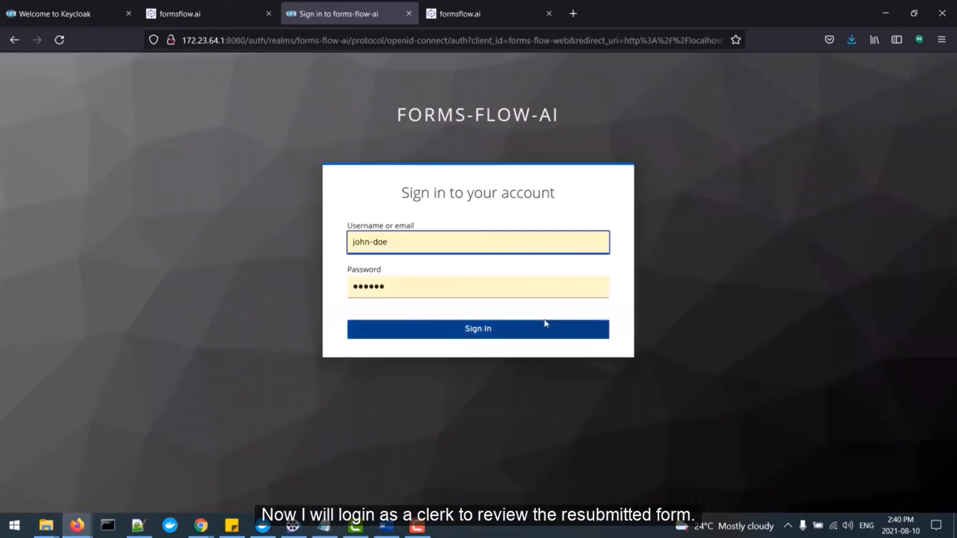
pyautogui.click(478, 328)
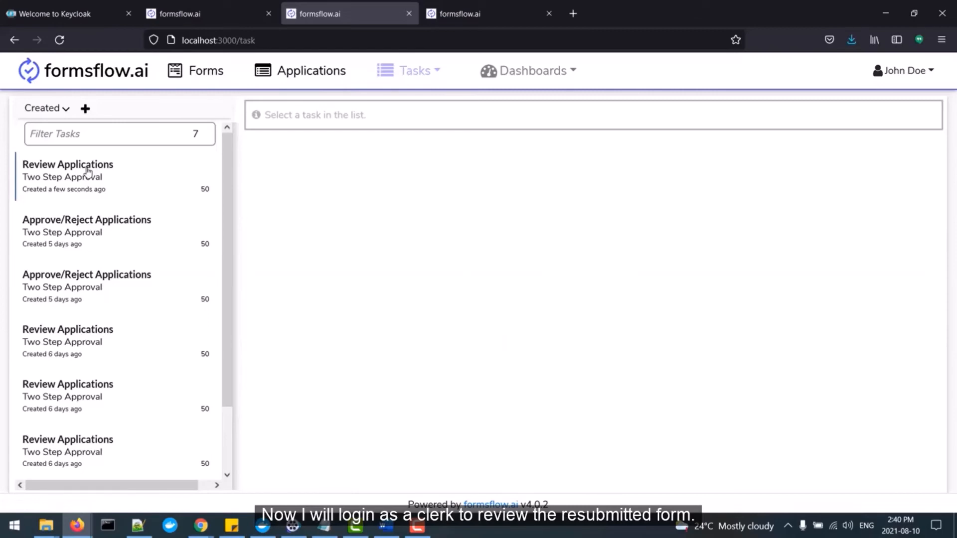
pyautogui.click(68, 164)
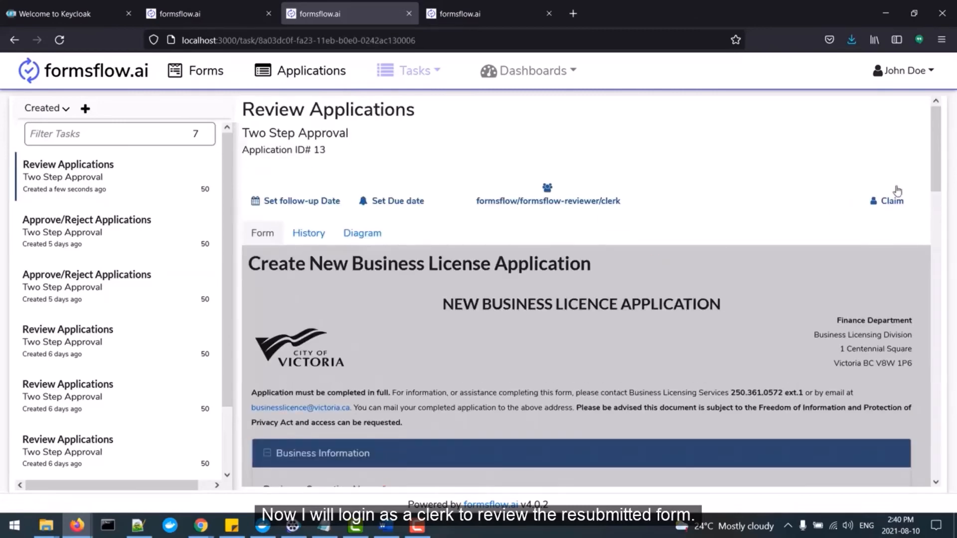
pyautogui.scroll(-3)
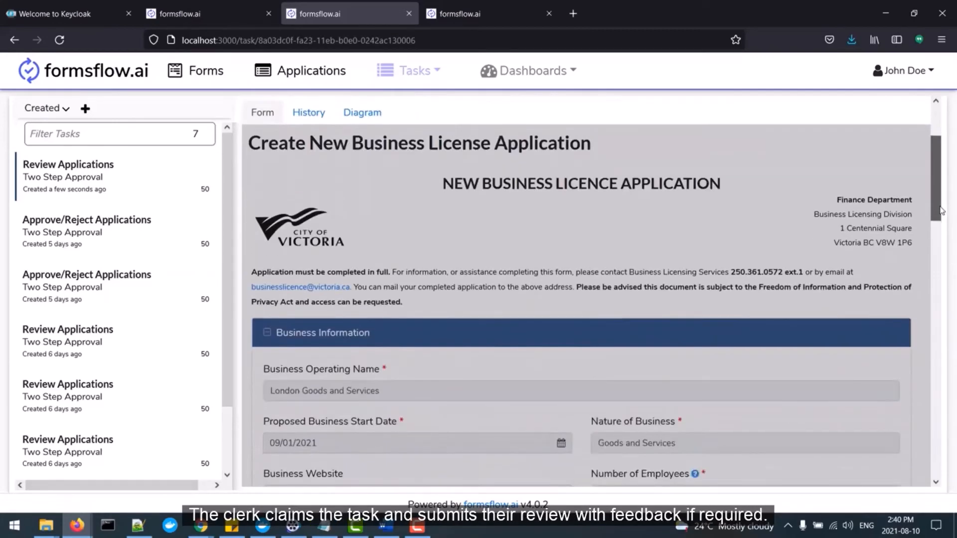
pyautogui.scroll(-3)
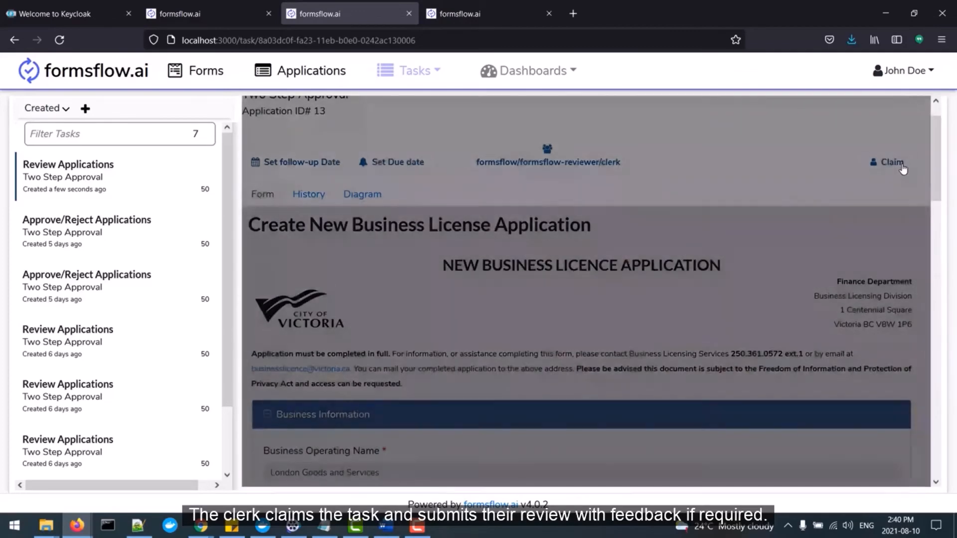
pyautogui.click(890, 163)
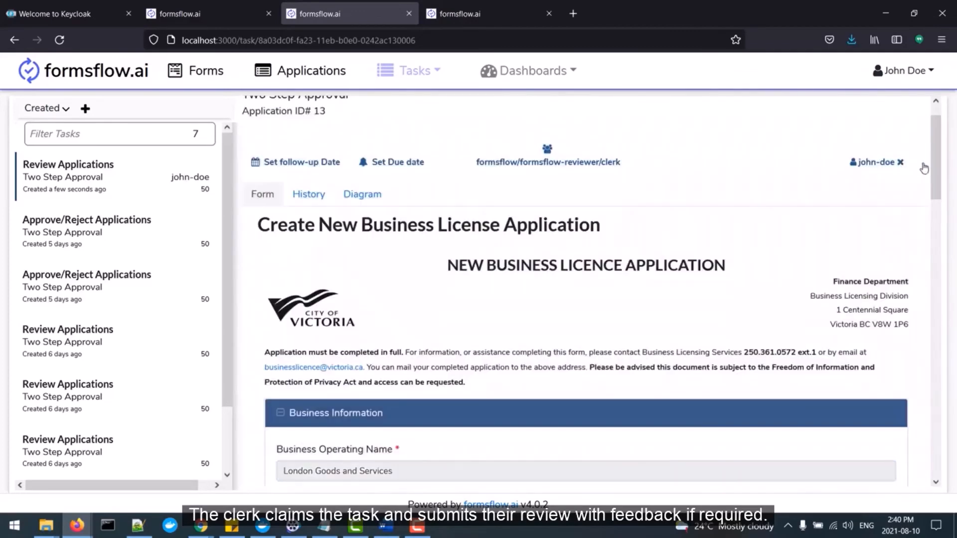
pyautogui.scroll(-3)
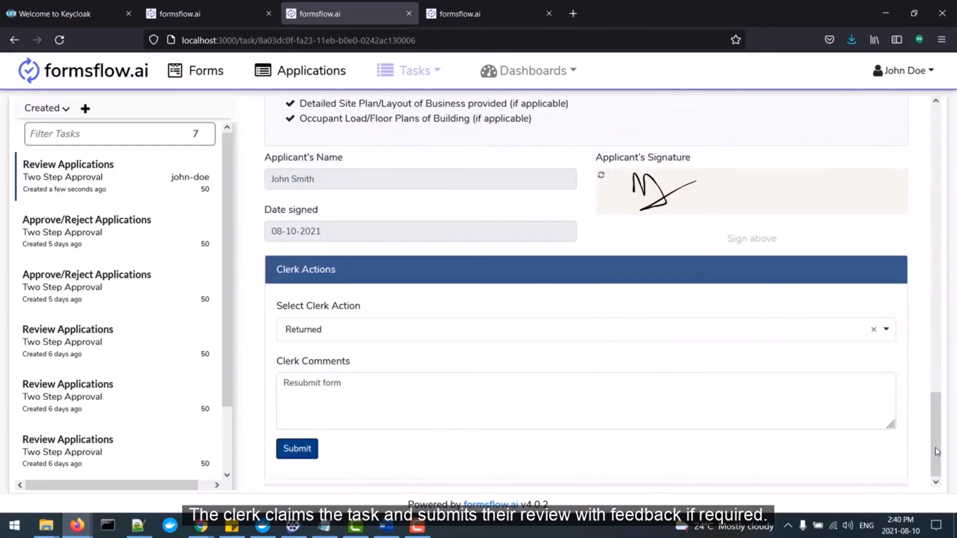
# Set the clerk action to Reviewed with comment 'Completed' and submit the review.
pyautogui.click(580, 330)
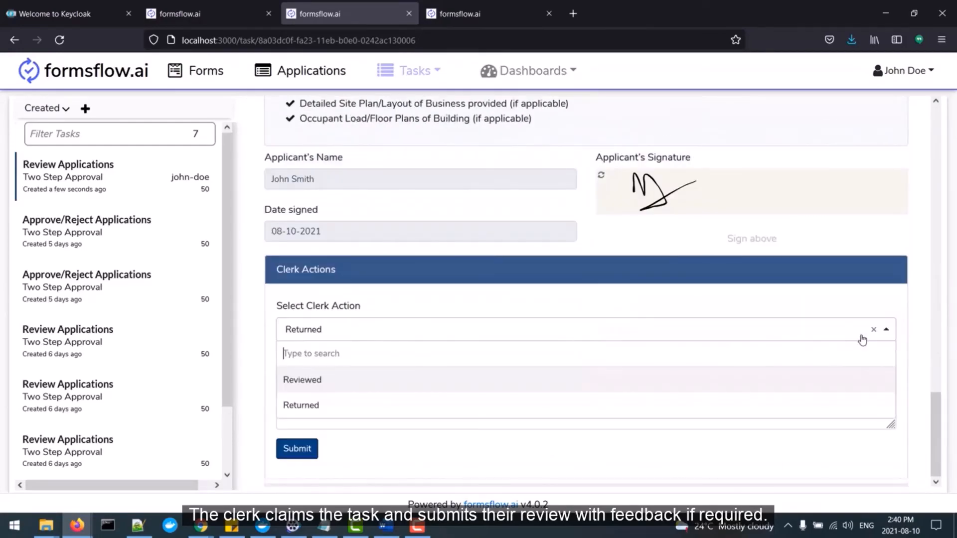
pyautogui.click(302, 380)
pyautogui.write('Resubmit fo')
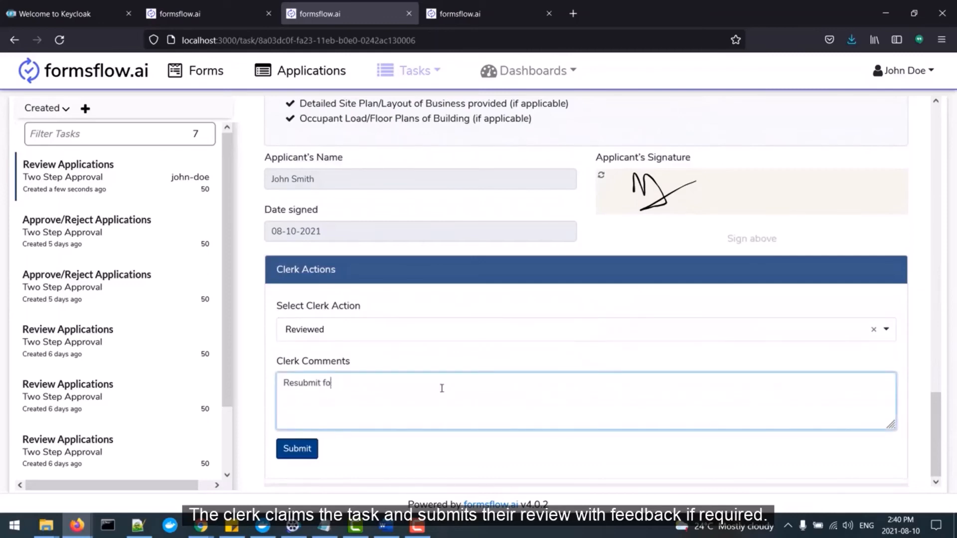
pyautogui.write('Completed')
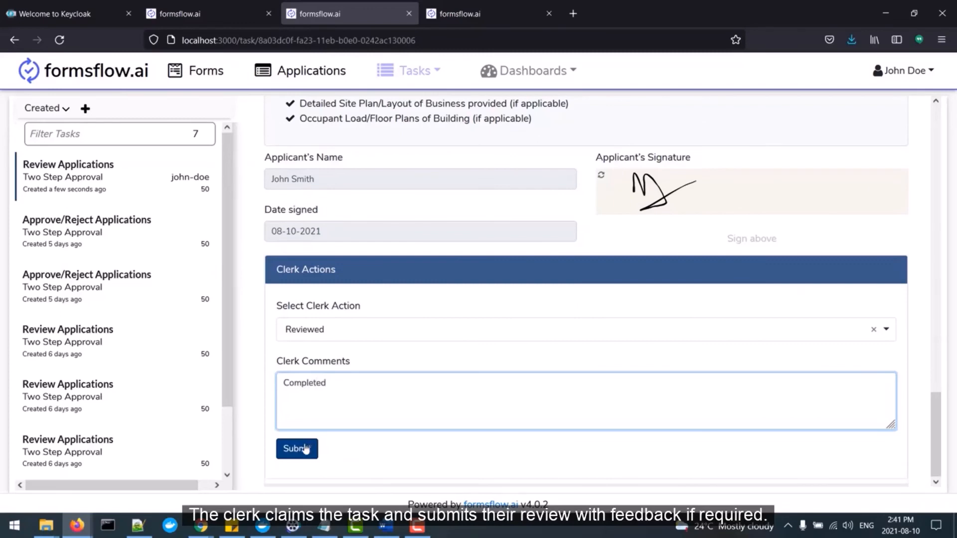
pyautogui.click(297, 449)
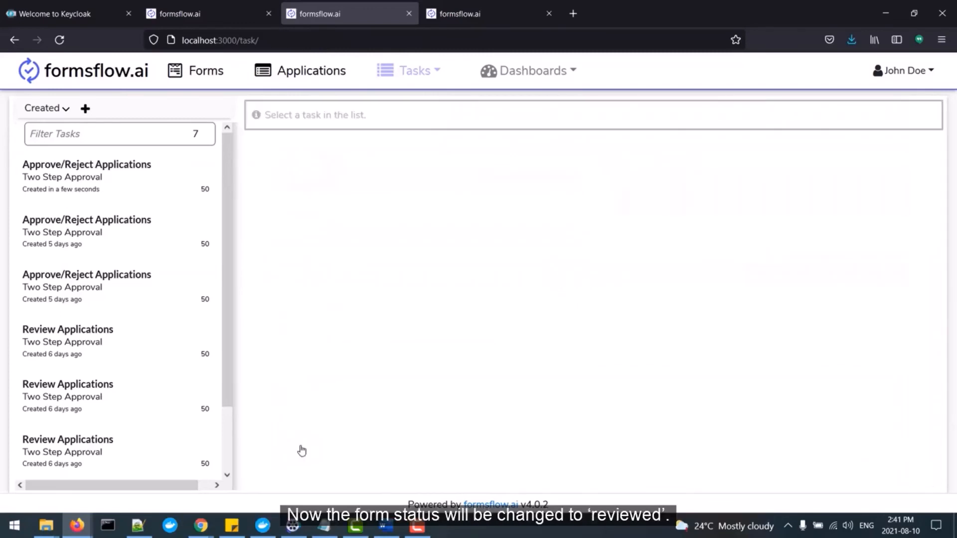
pyautogui.moveTo(312, 185)
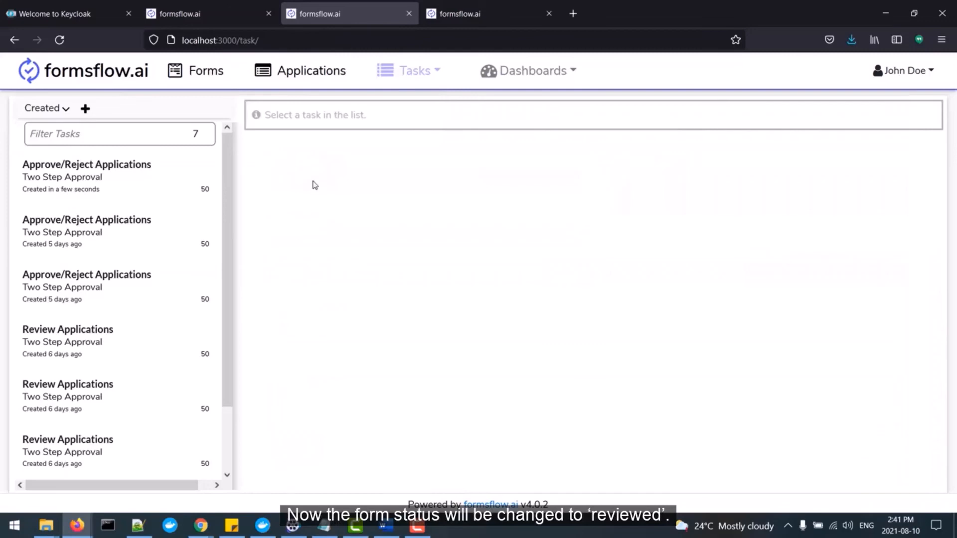
# Show the Applications list where application 13 now has status Reviewed.
pyautogui.click(311, 69)
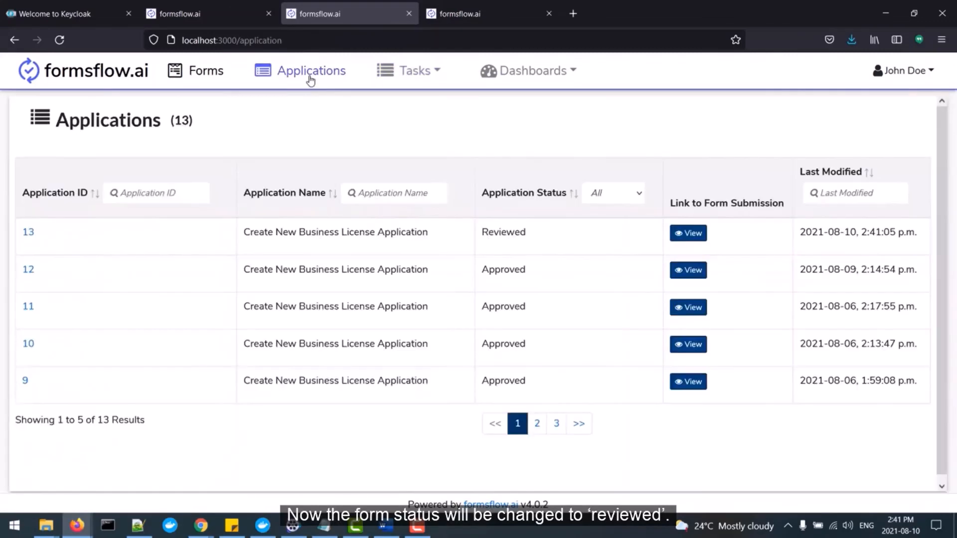